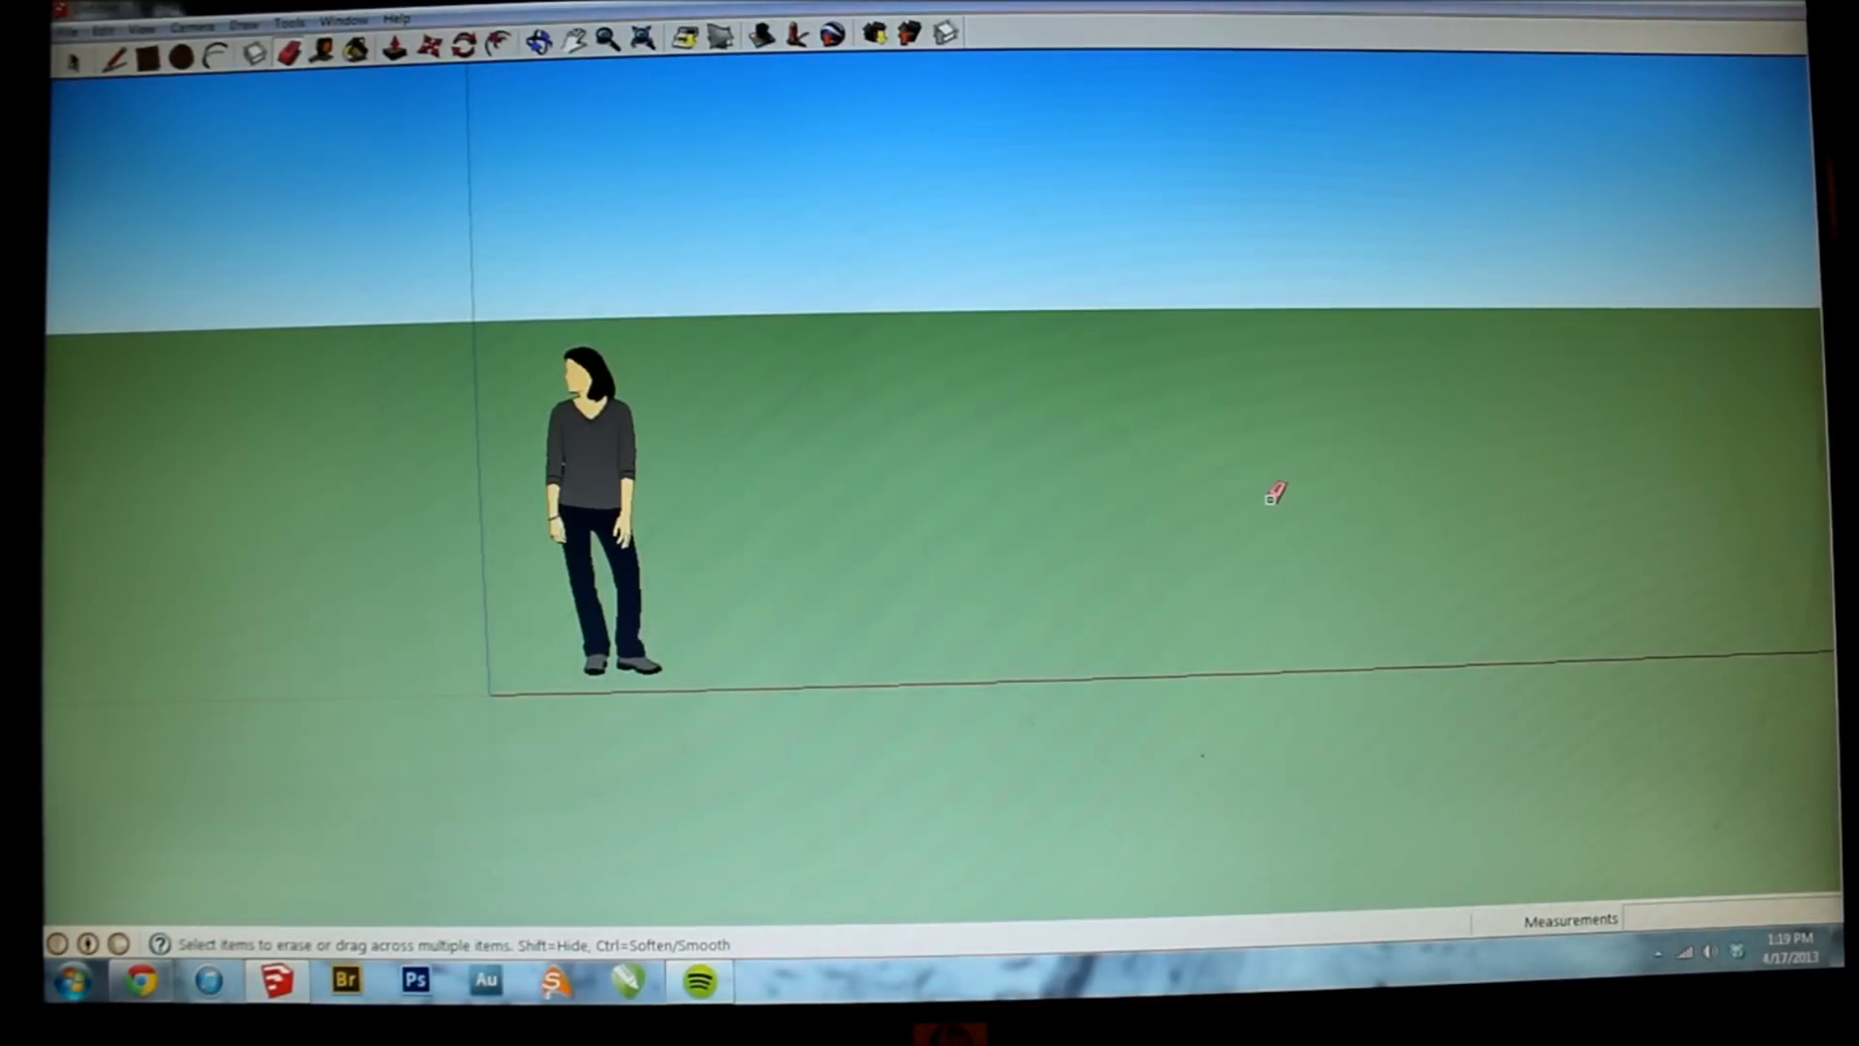
pyautogui.moveTo(1263, 505)
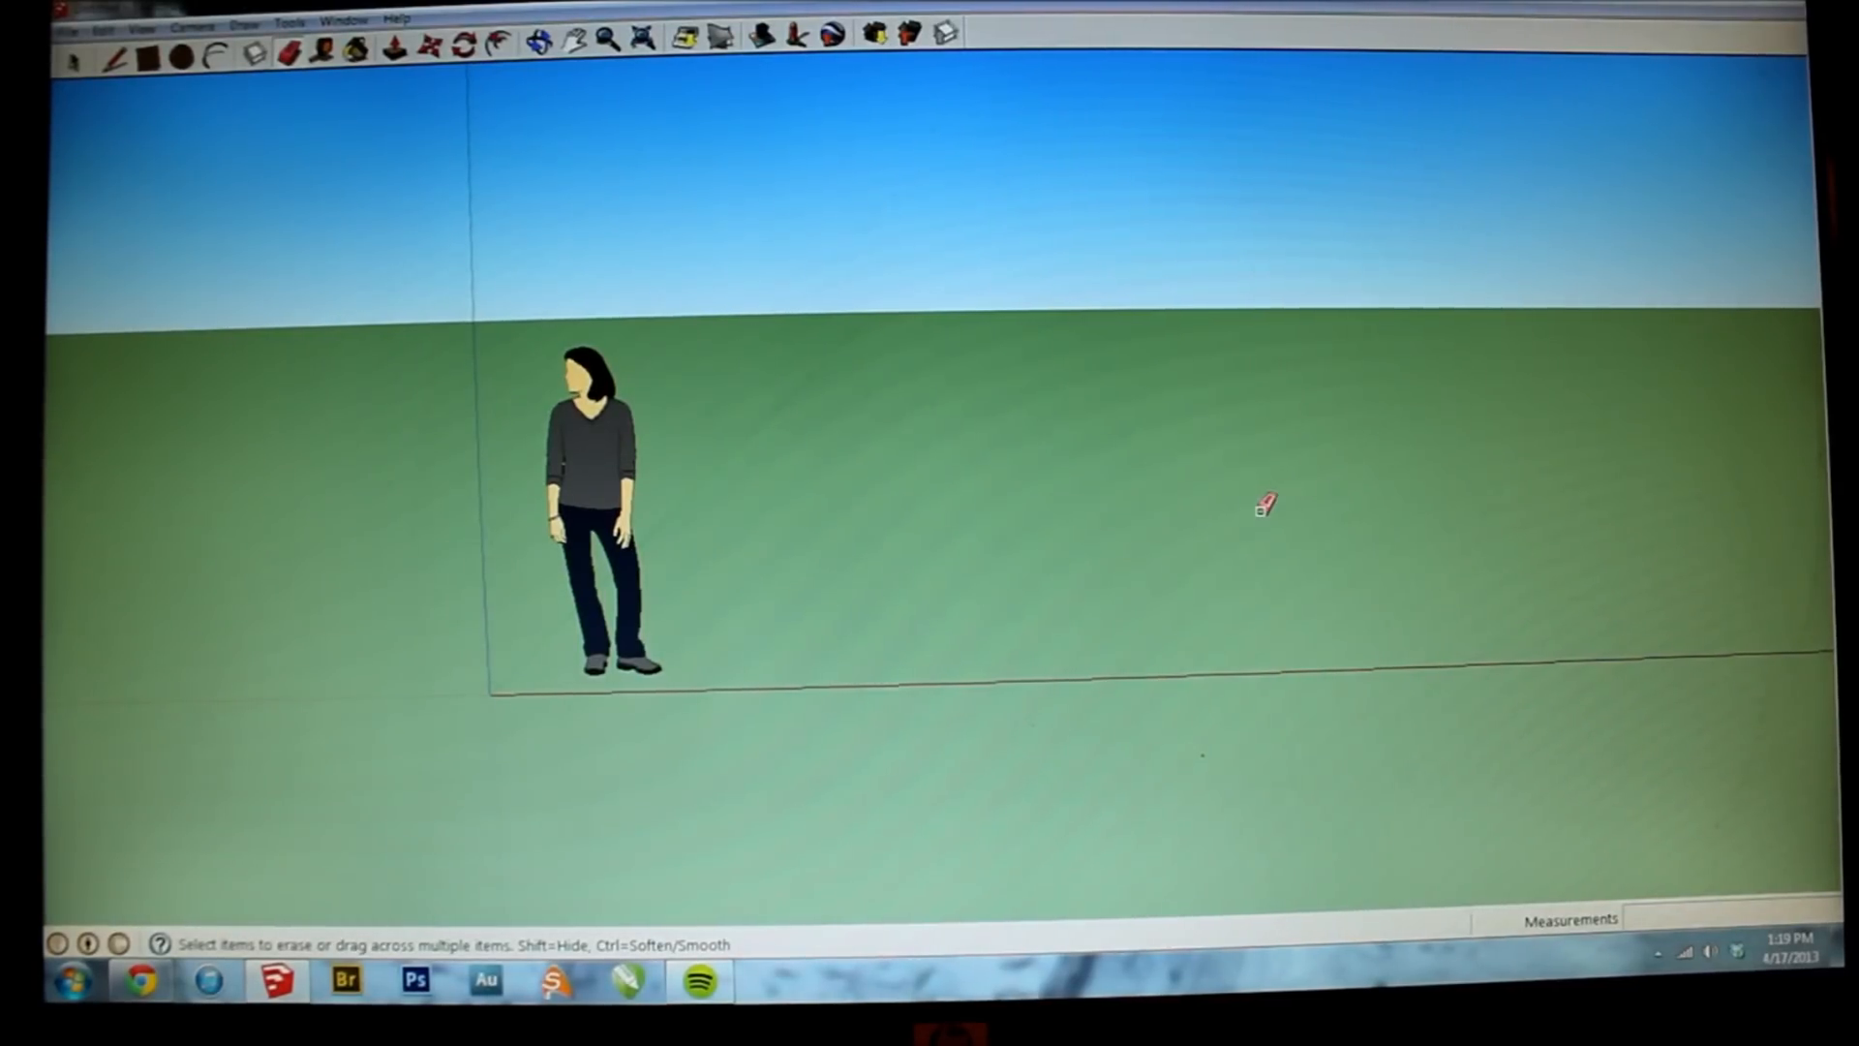
pyautogui.moveTo(899, 511)
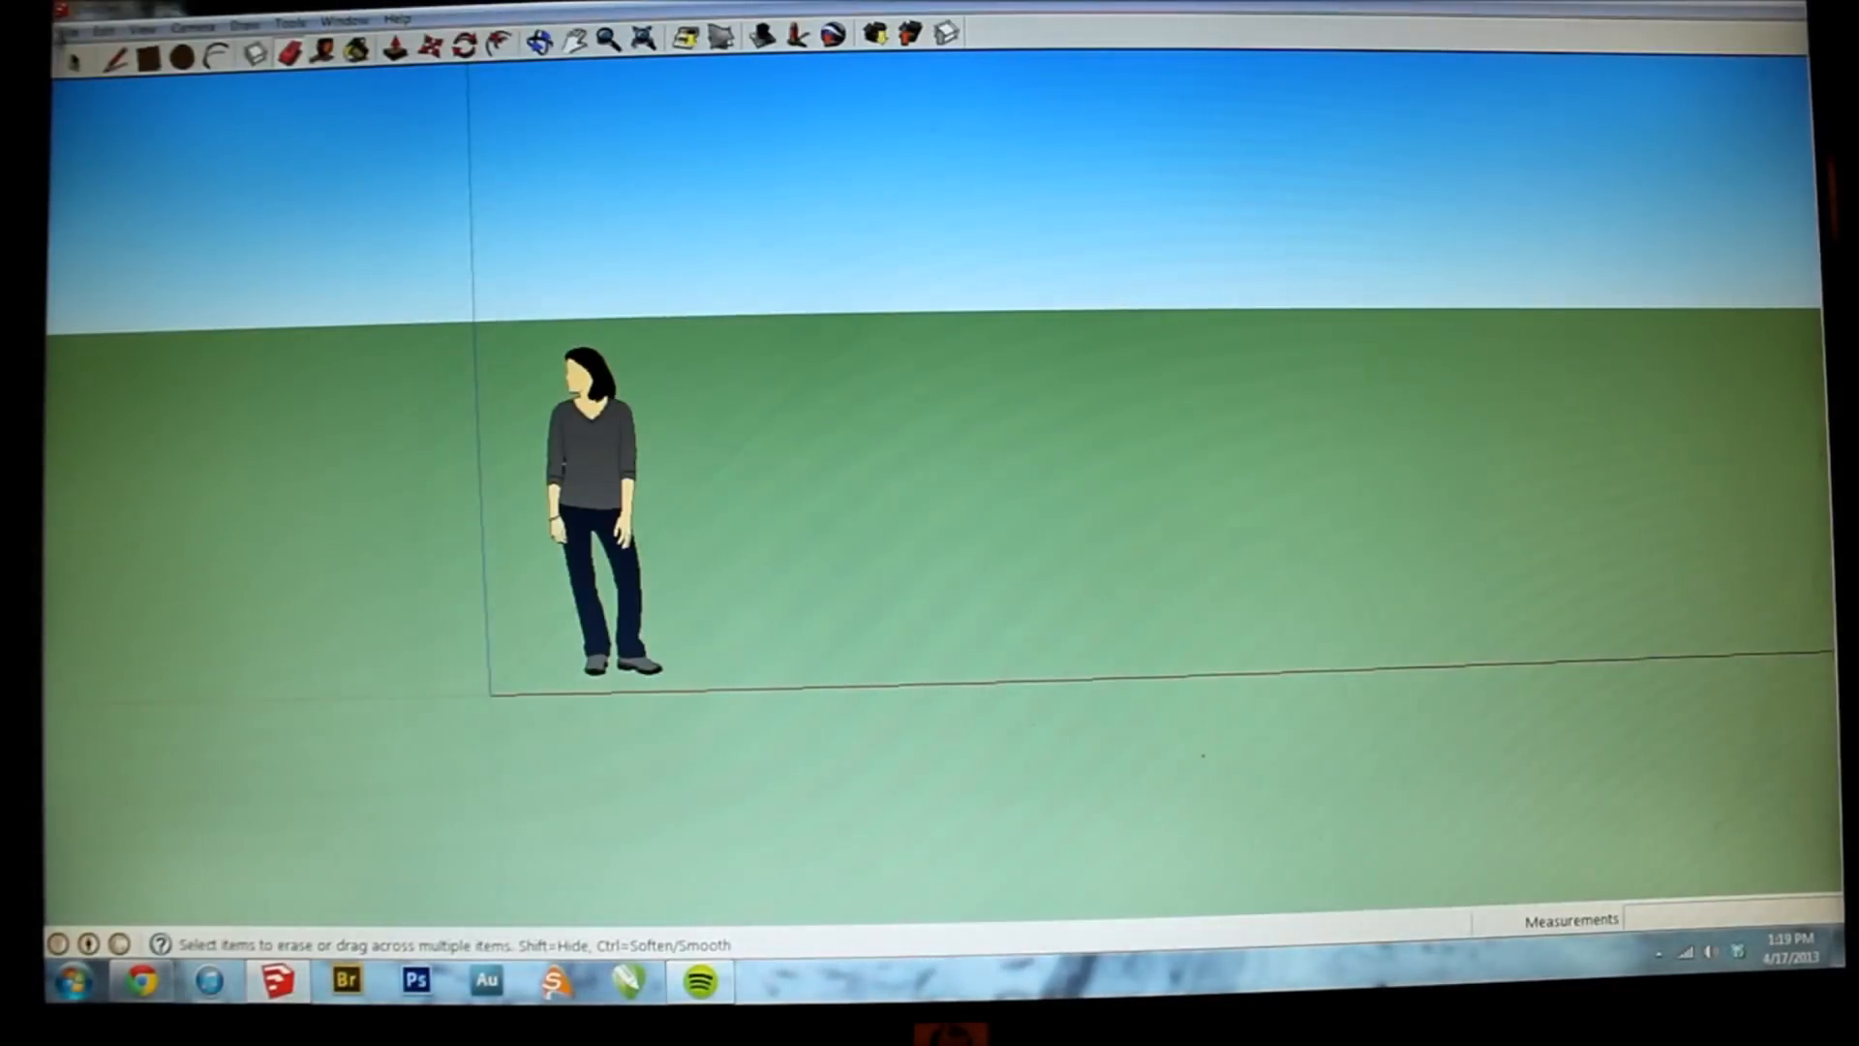
# Step: Open the saved iPhone5.skp model, discarding the untitled scene without saving
pyautogui.click(75, 29)
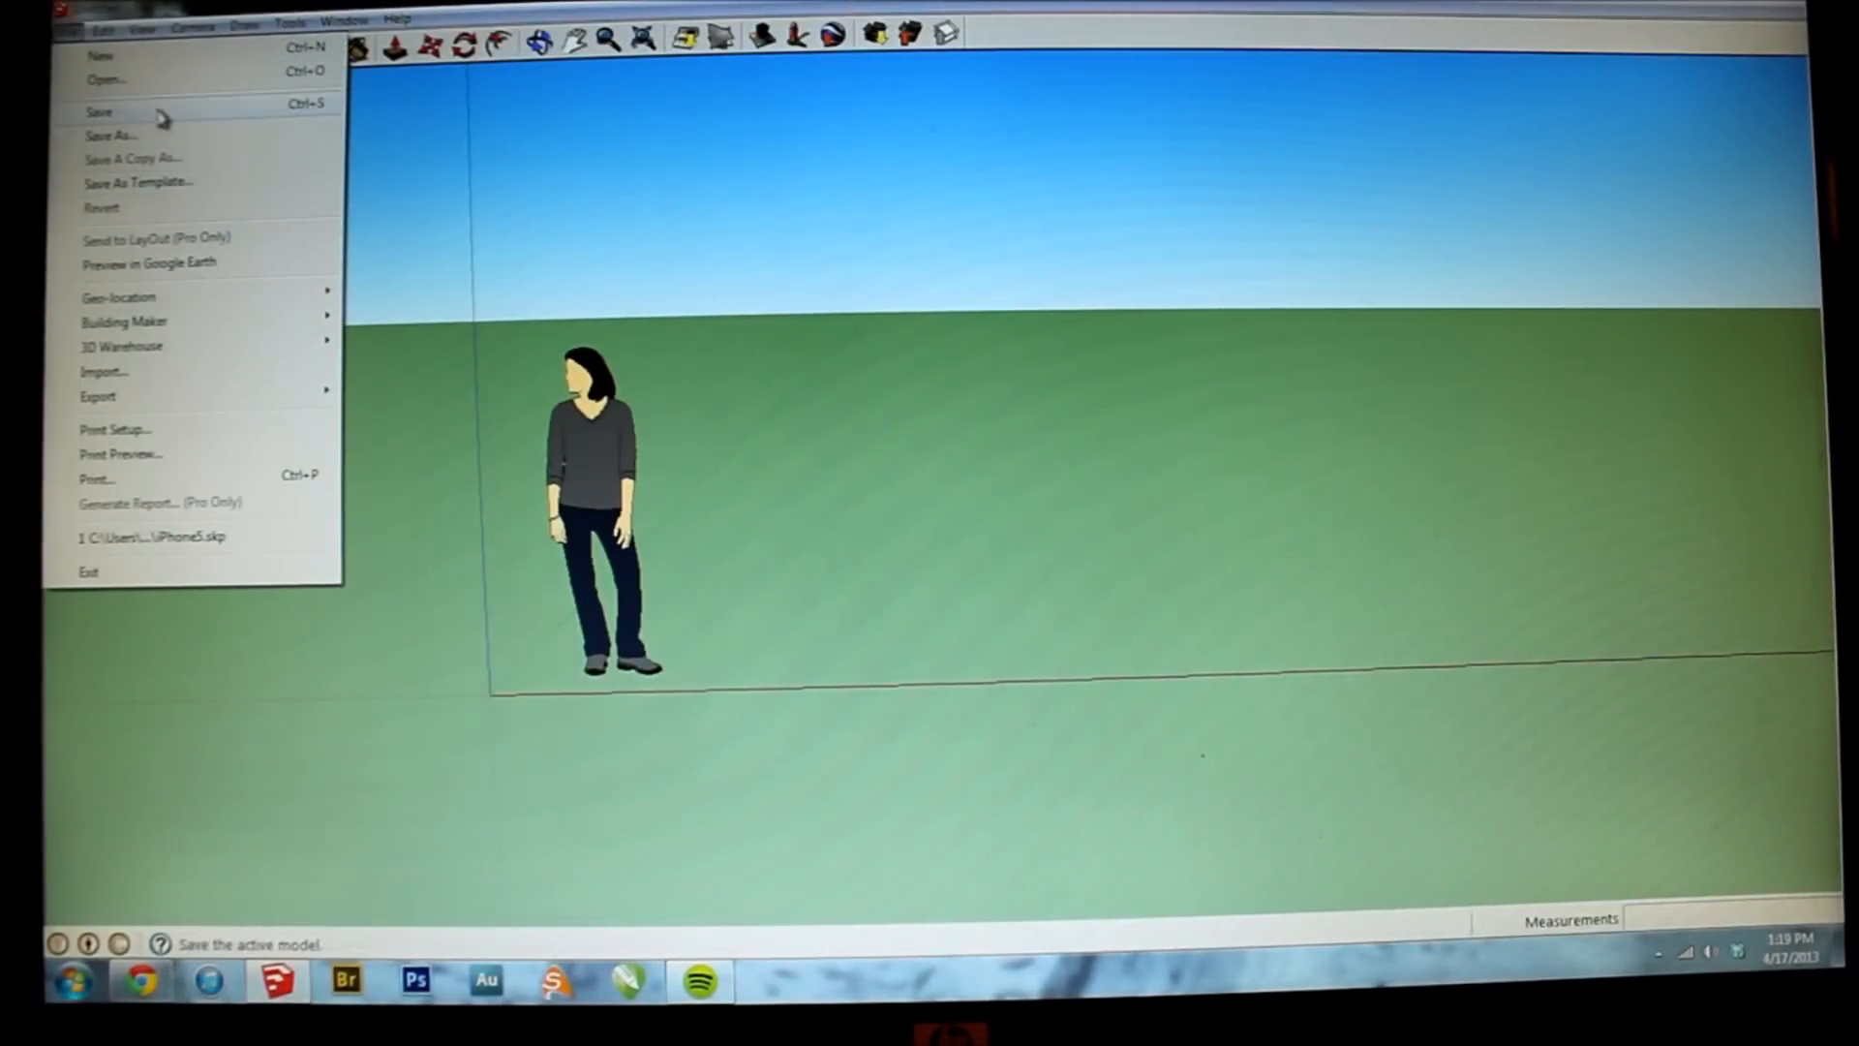
pyautogui.click(105, 79)
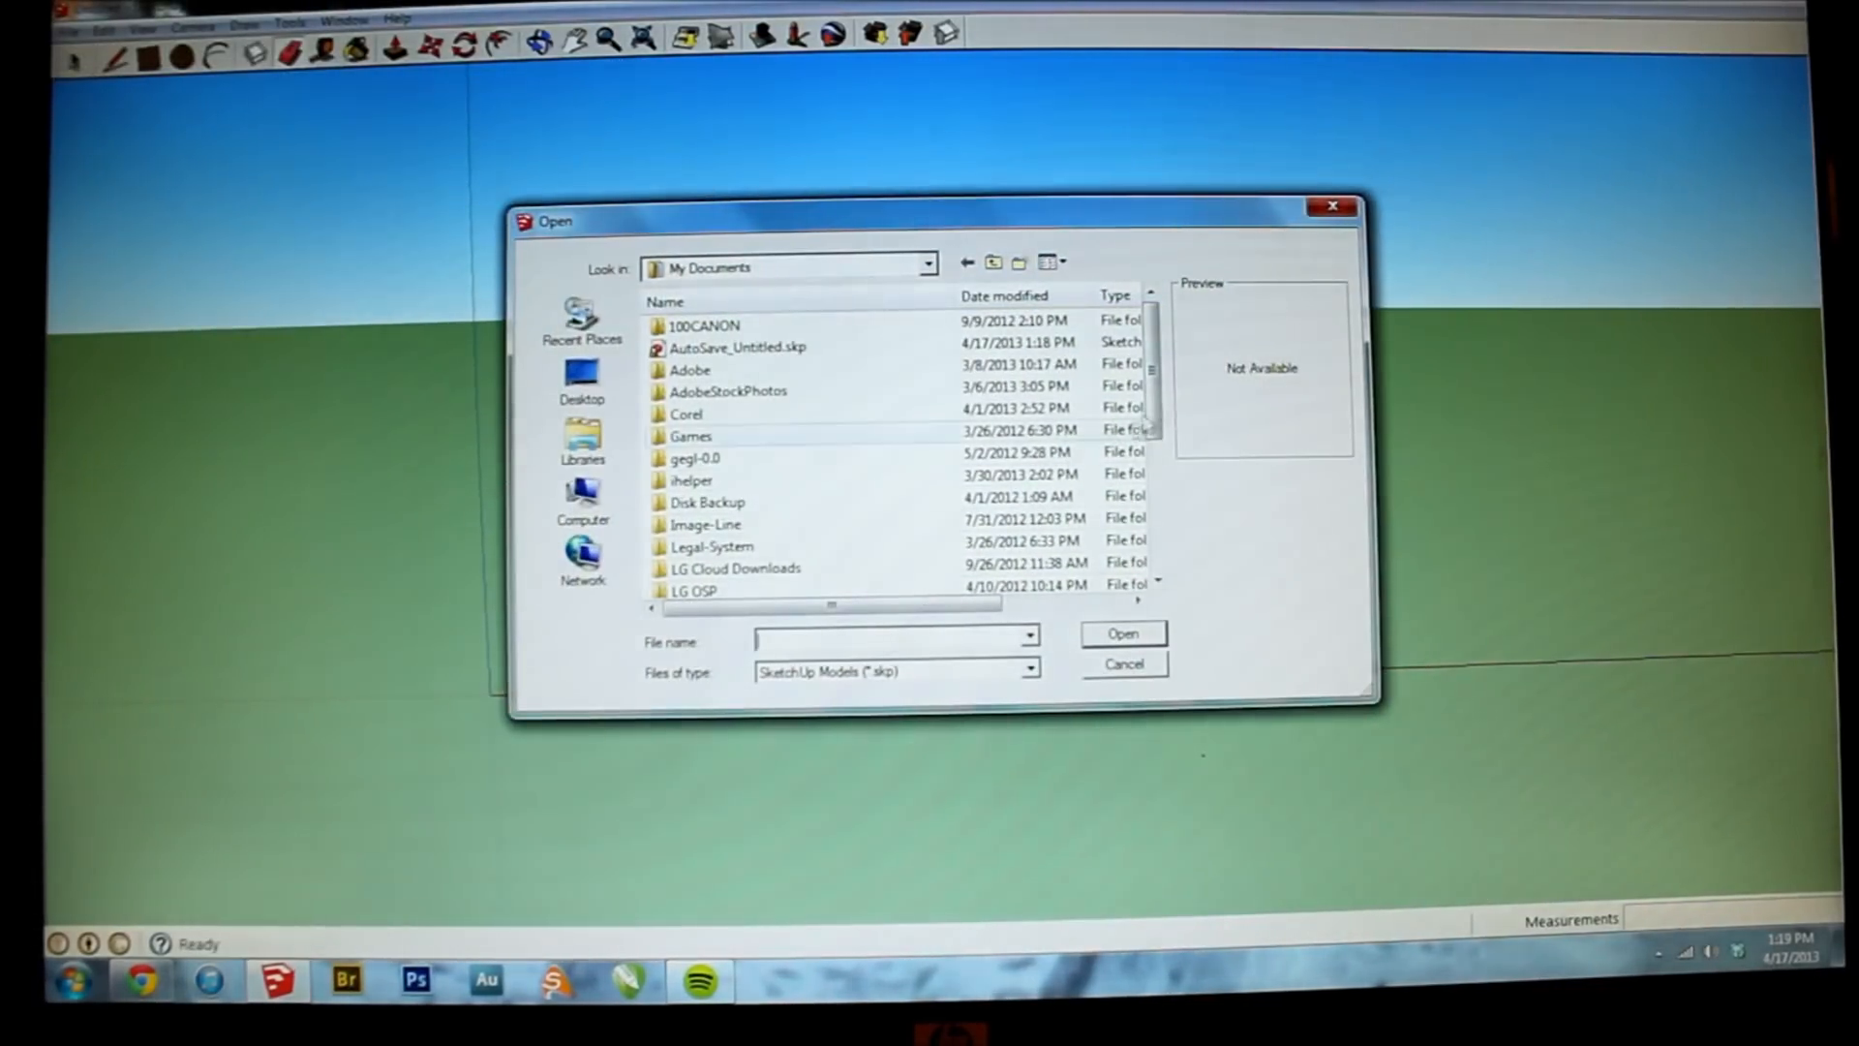
pyautogui.click(711, 570)
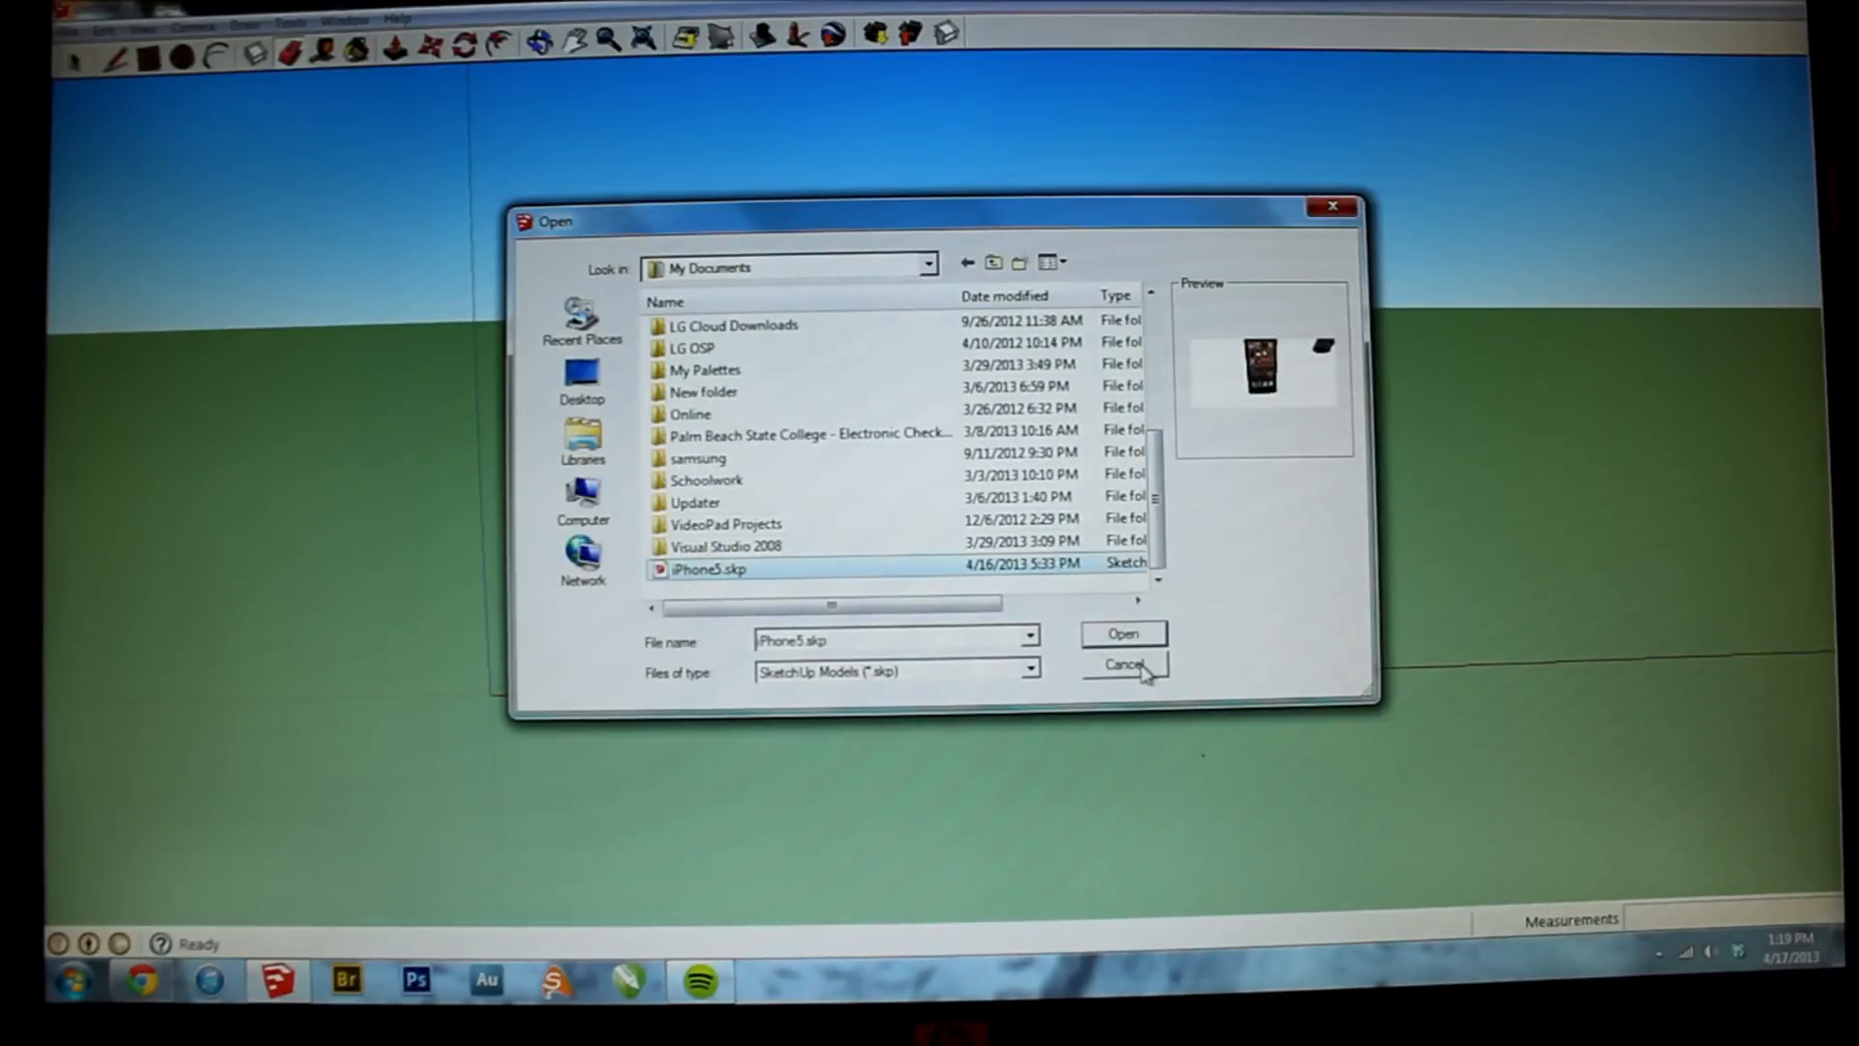
pyautogui.click(1121, 664)
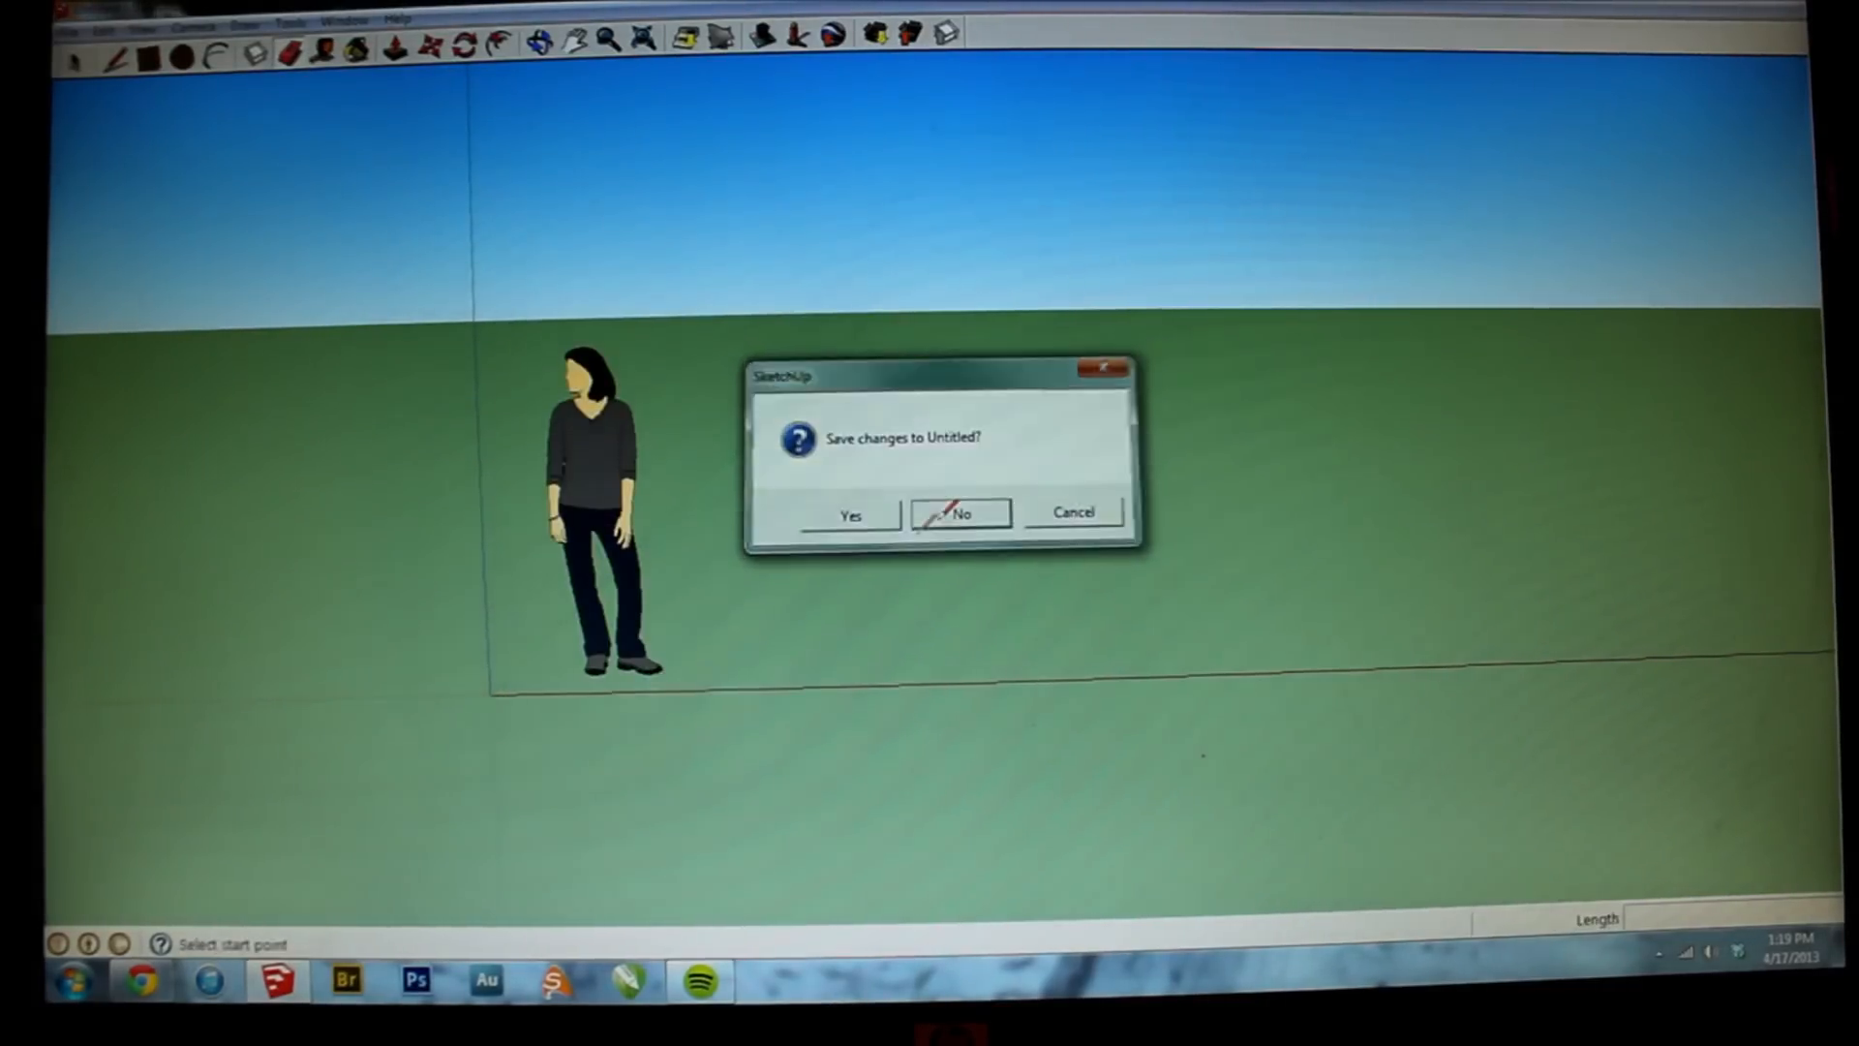
pyautogui.click(958, 511)
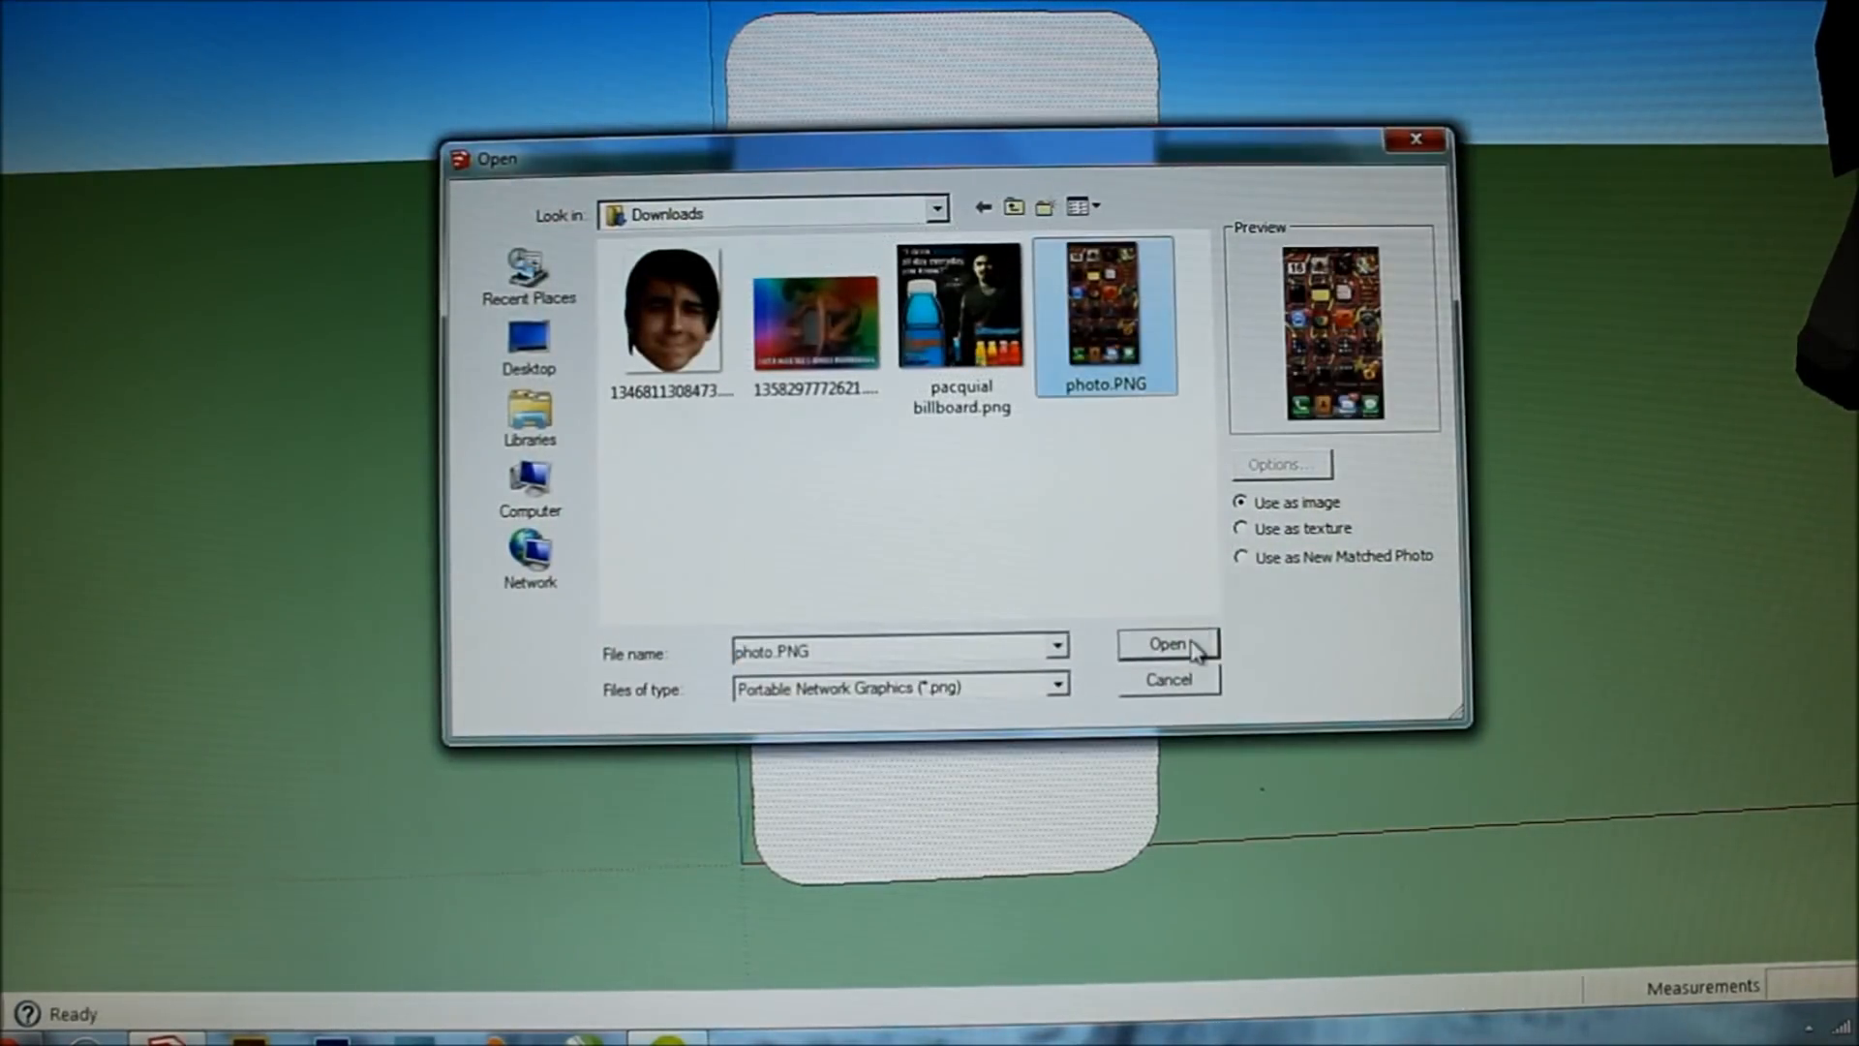
# Step: Import photo.PNG as an image onto the phone's front face
pyautogui.click(1166, 642)
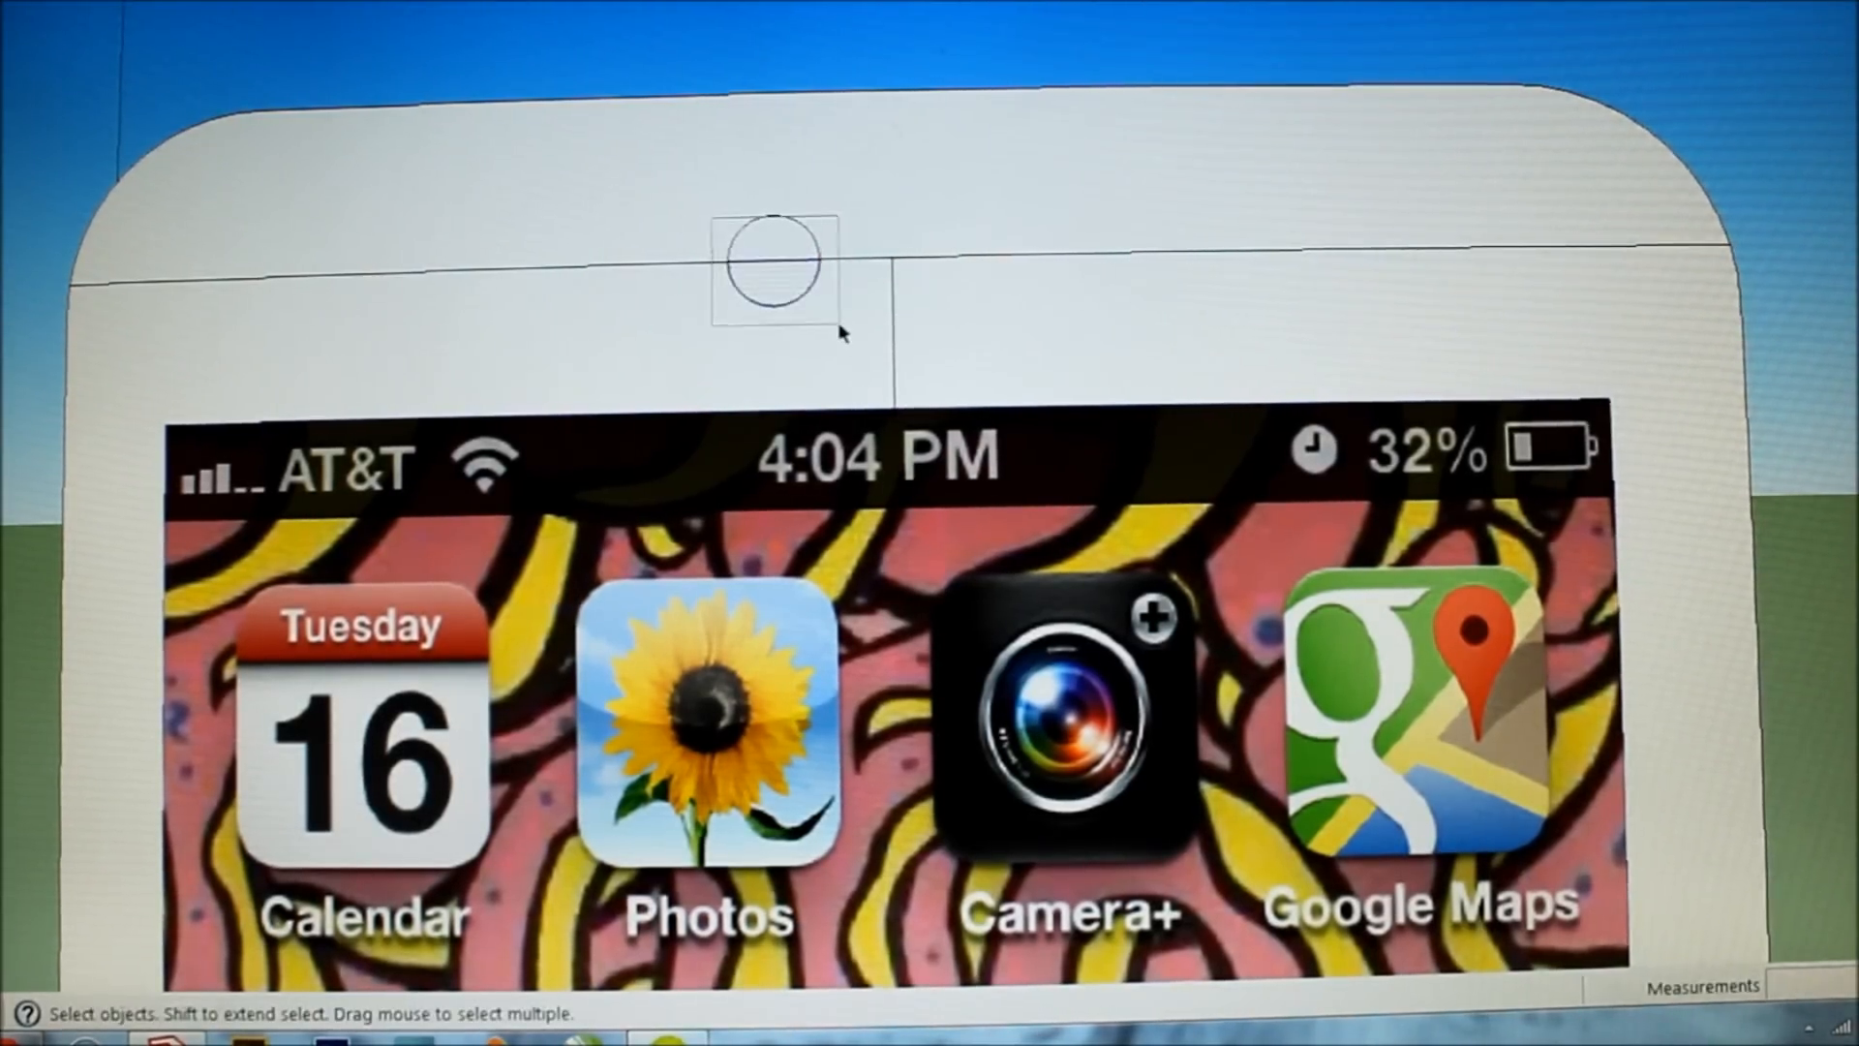
# Step: Copy the small camera circle and place the duplicate beside the speaker slot
pyautogui.click(1001, 257)
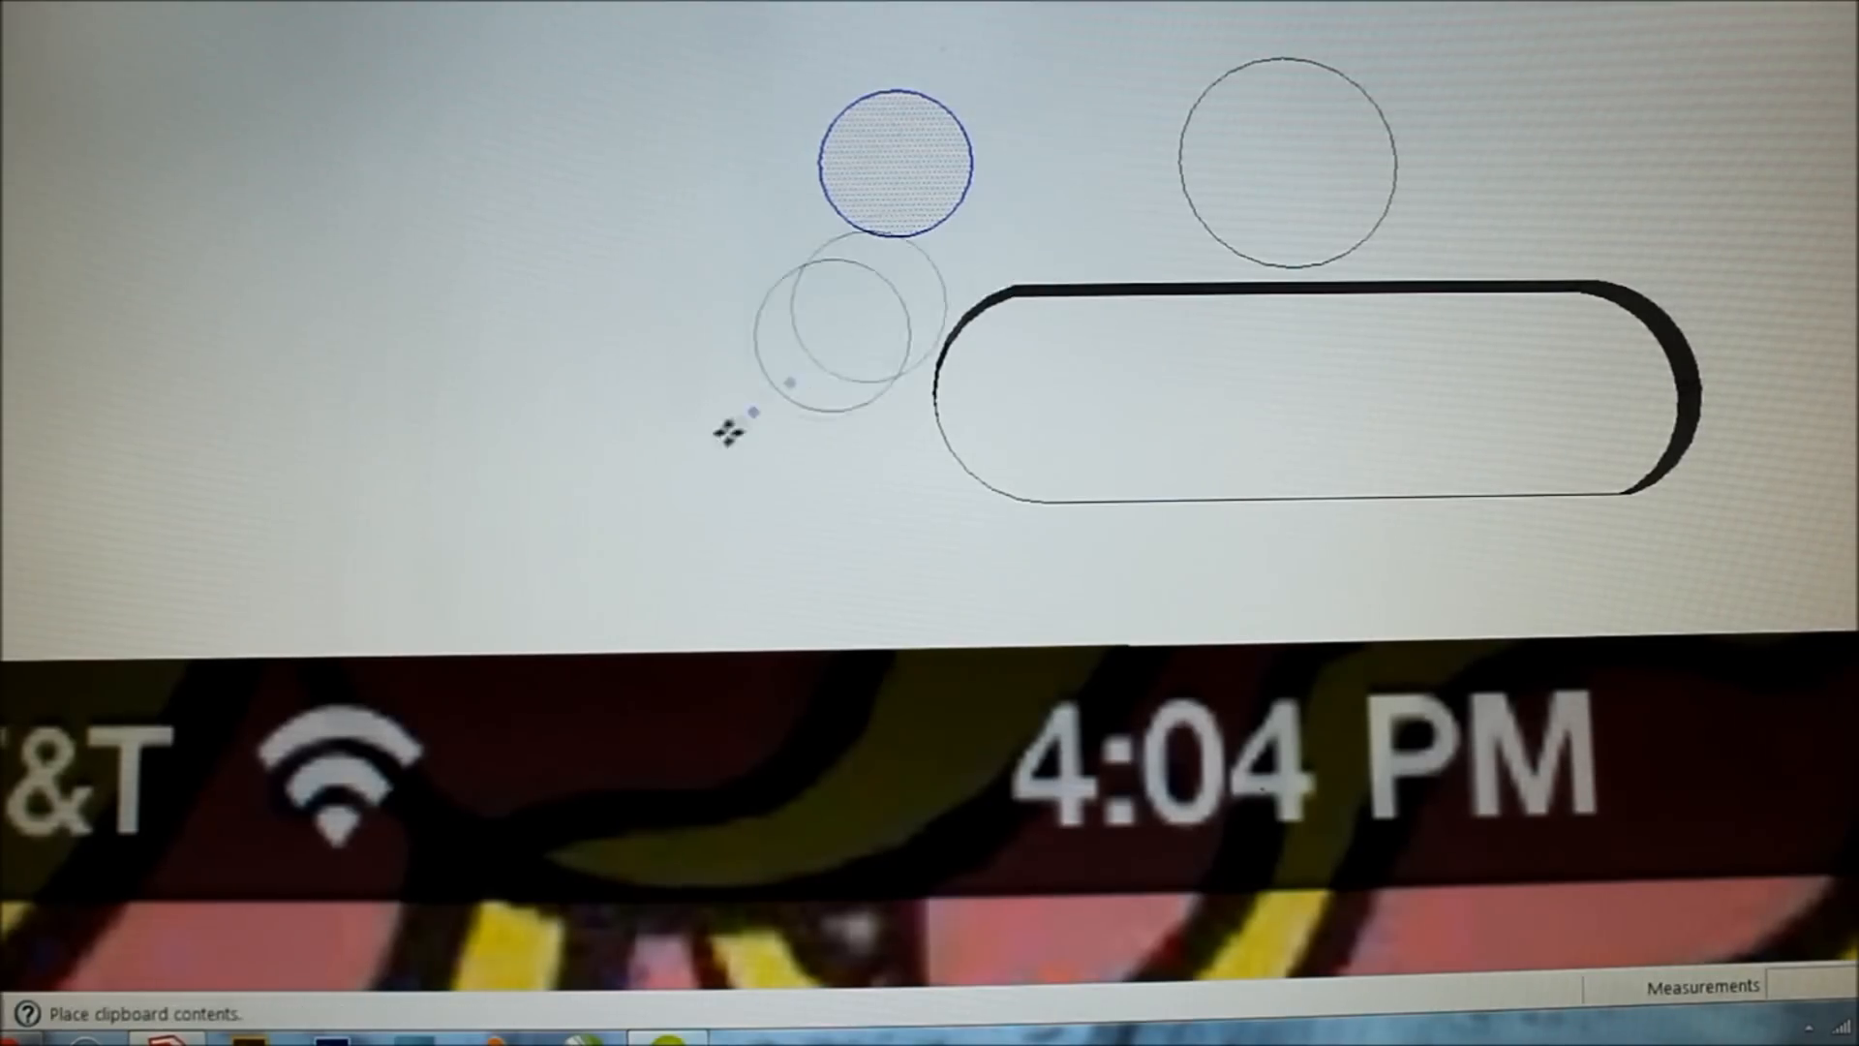
pyautogui.moveTo(831, 331); pyautogui.dragTo(711, 403)
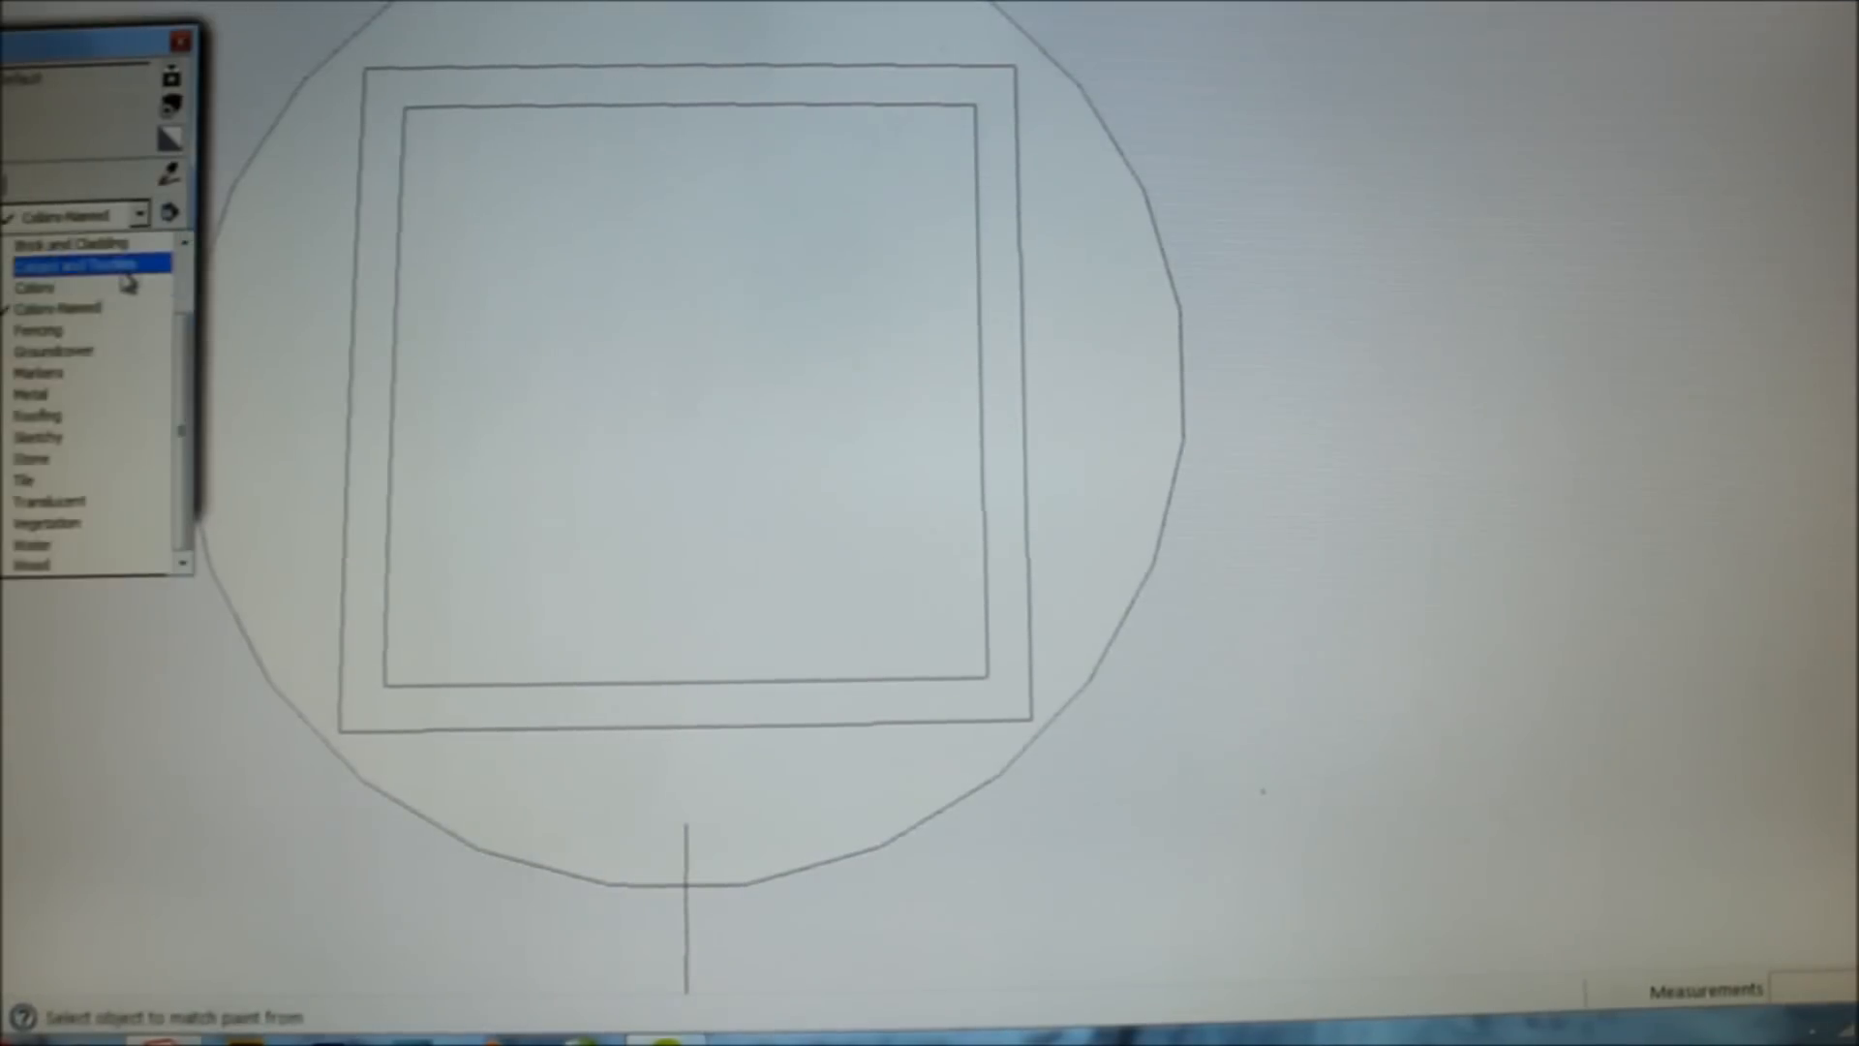
# Step: Show the Glass and Translucent materials for the home button
pyautogui.click(35, 286)
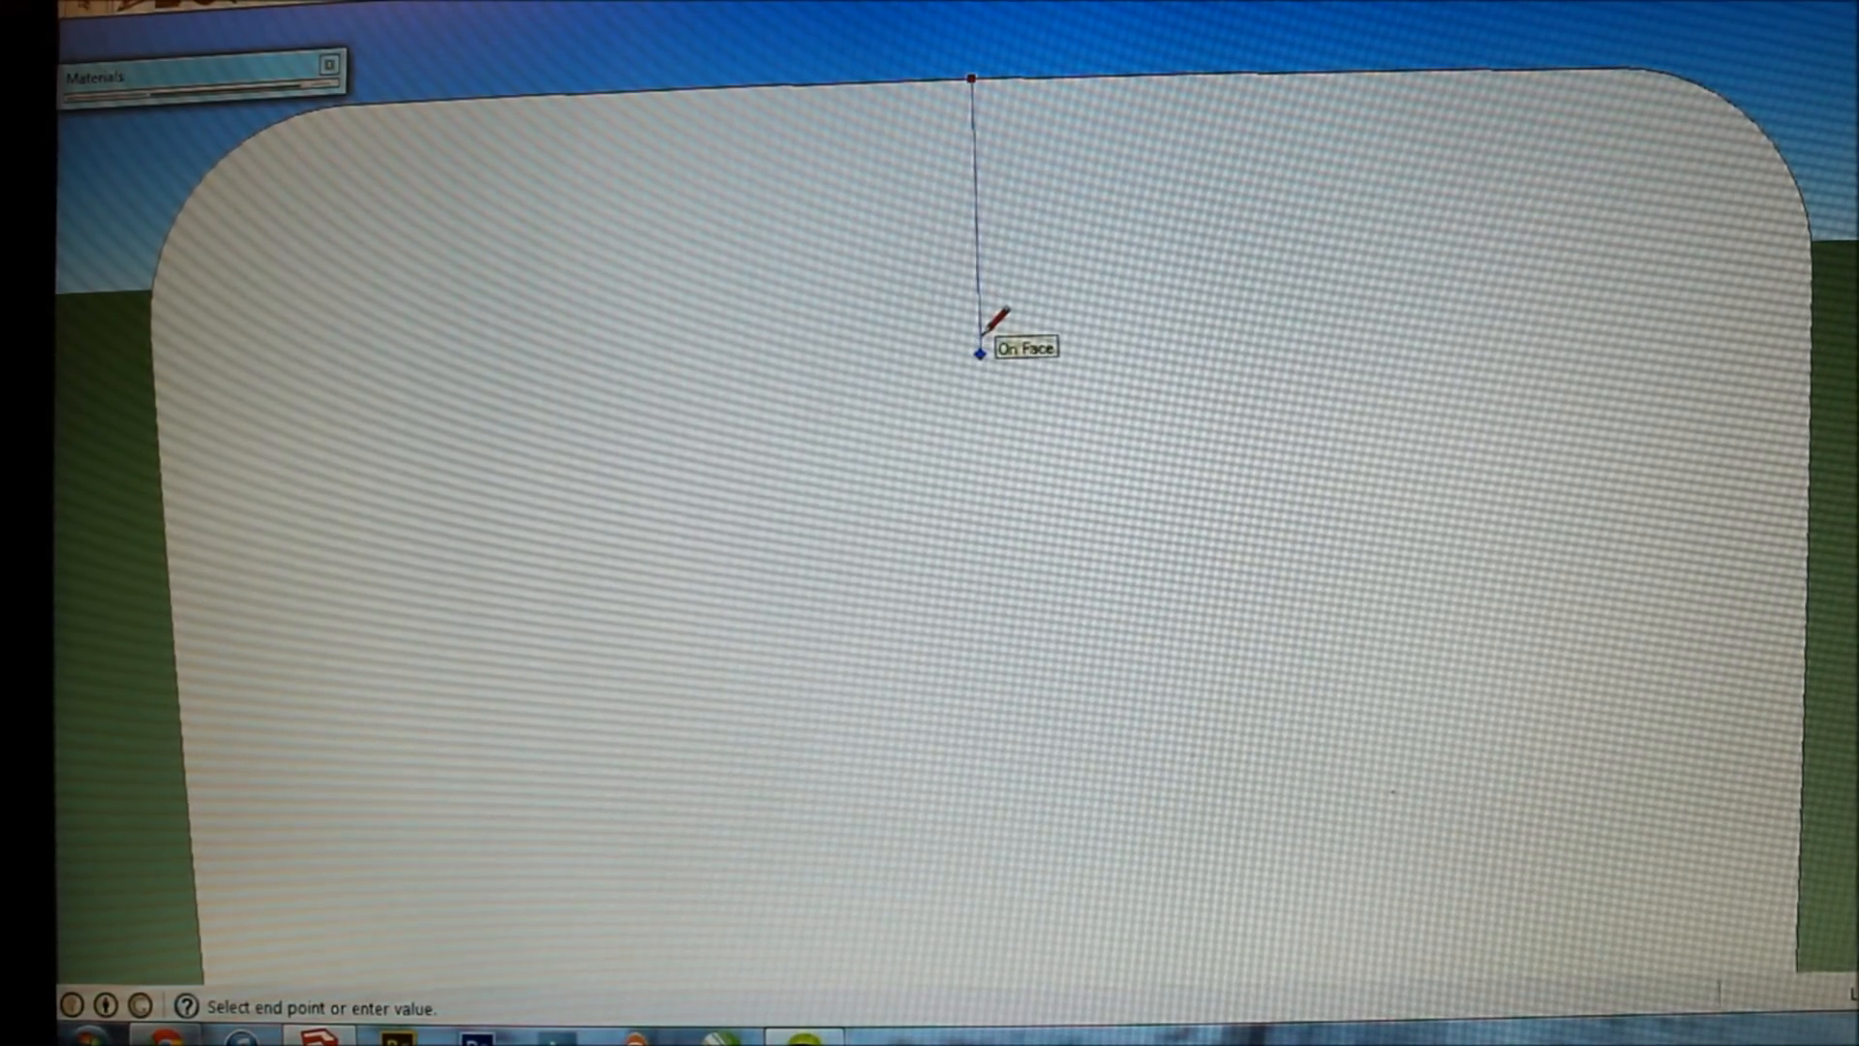
# Step: Divide the back face with a line and add camera and flash circles in the top strip
pyautogui.click(980, 353)
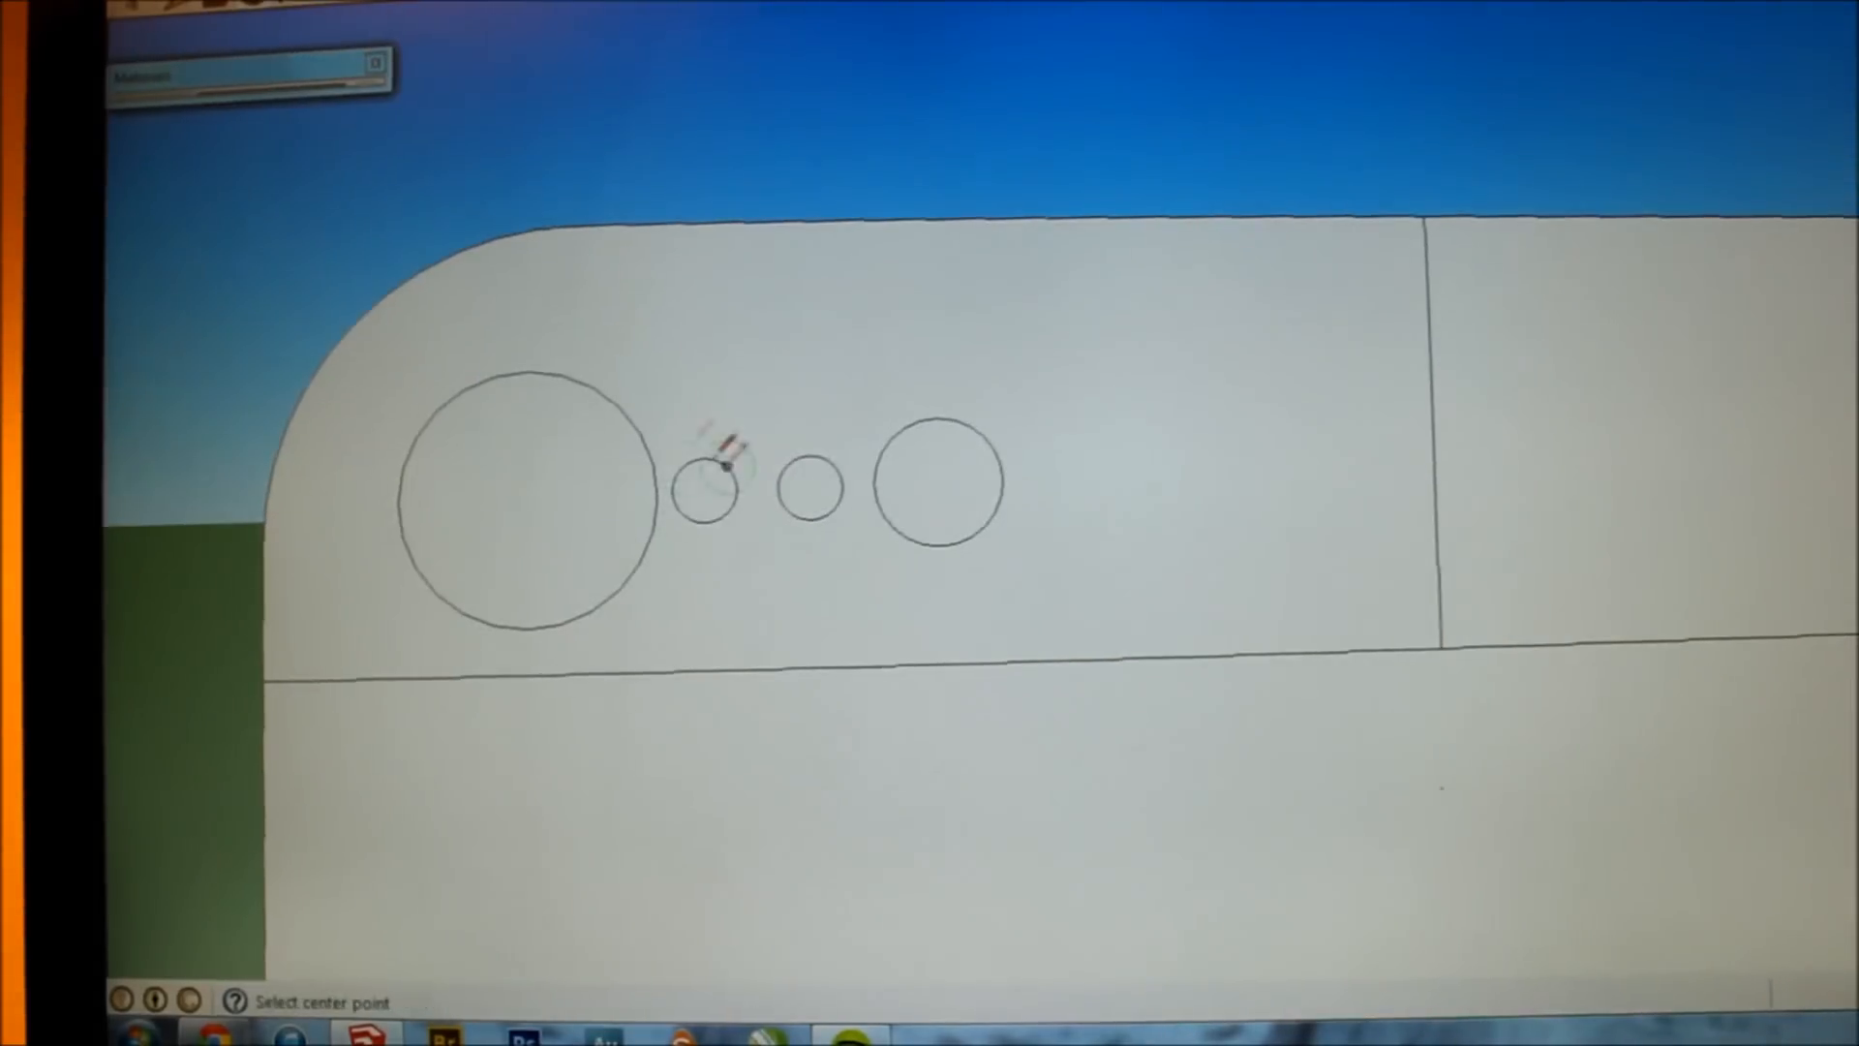
pyautogui.click(715, 468)
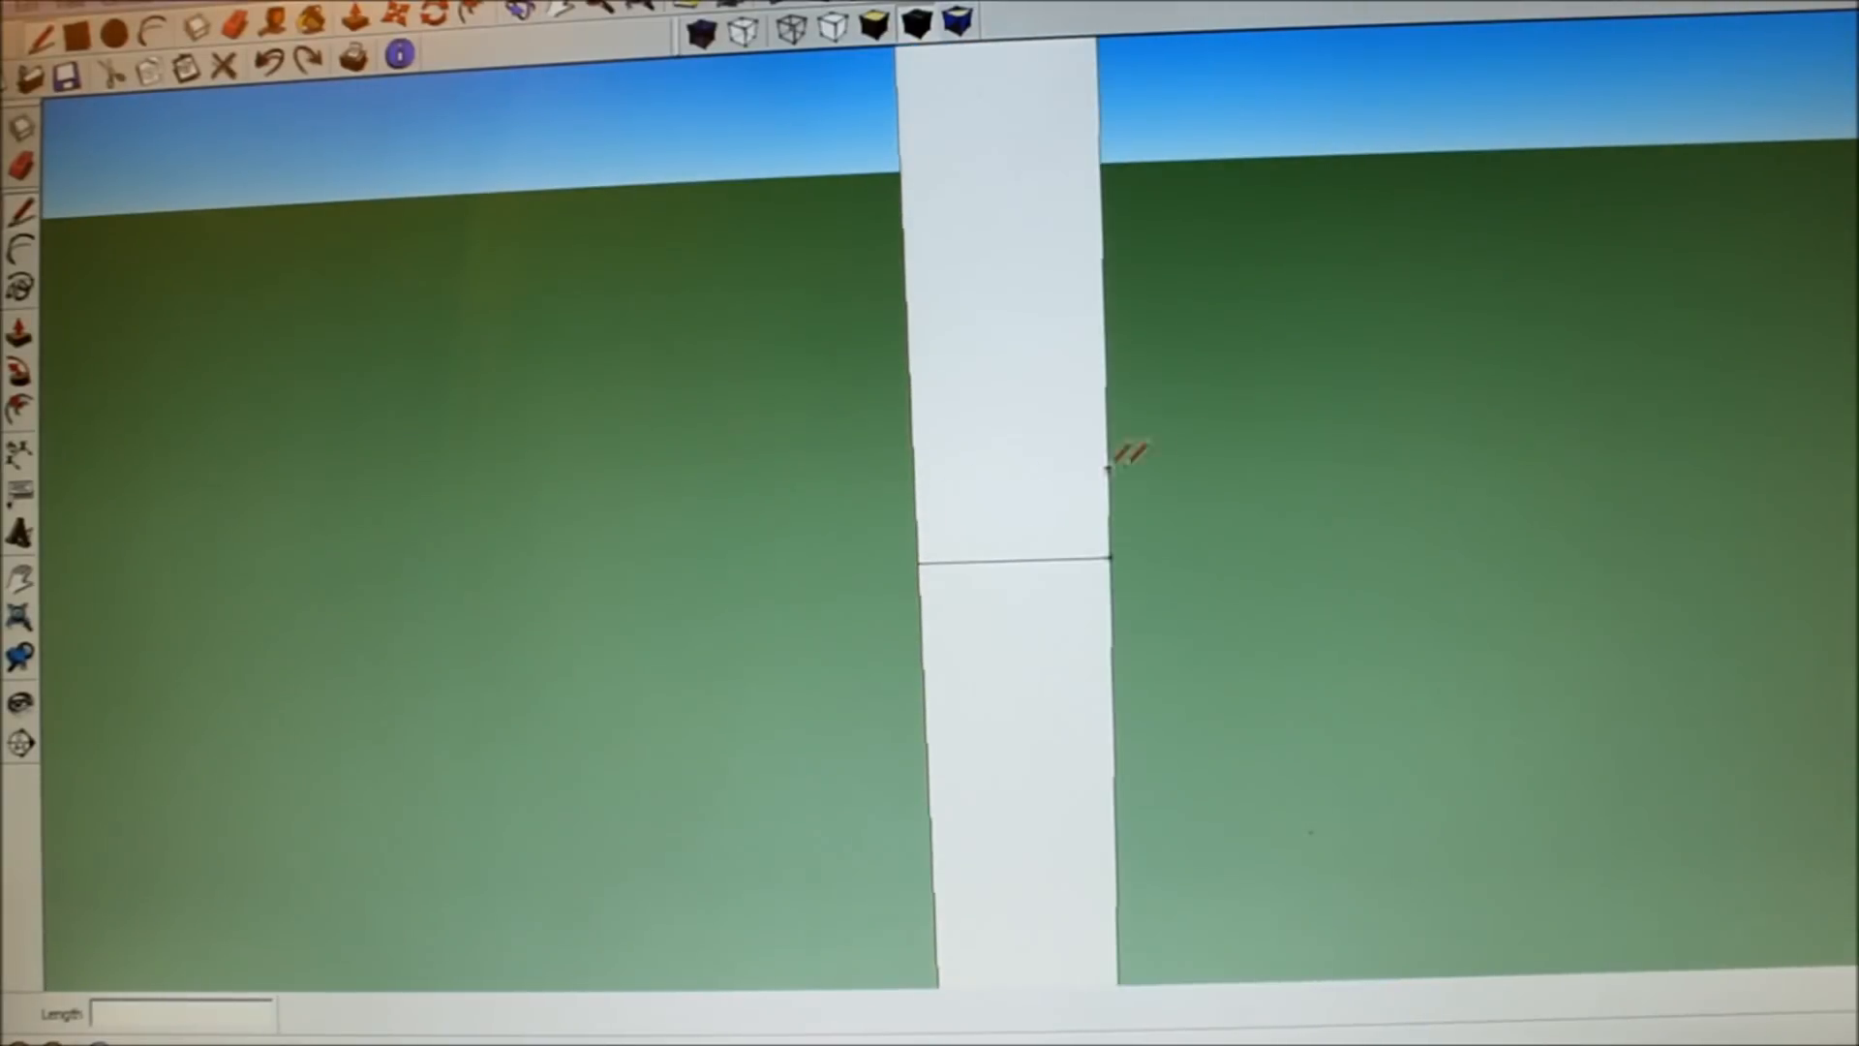
# Step: Draw a line across the phone's thin side edge, splitting it in two
pyautogui.click(1013, 403)
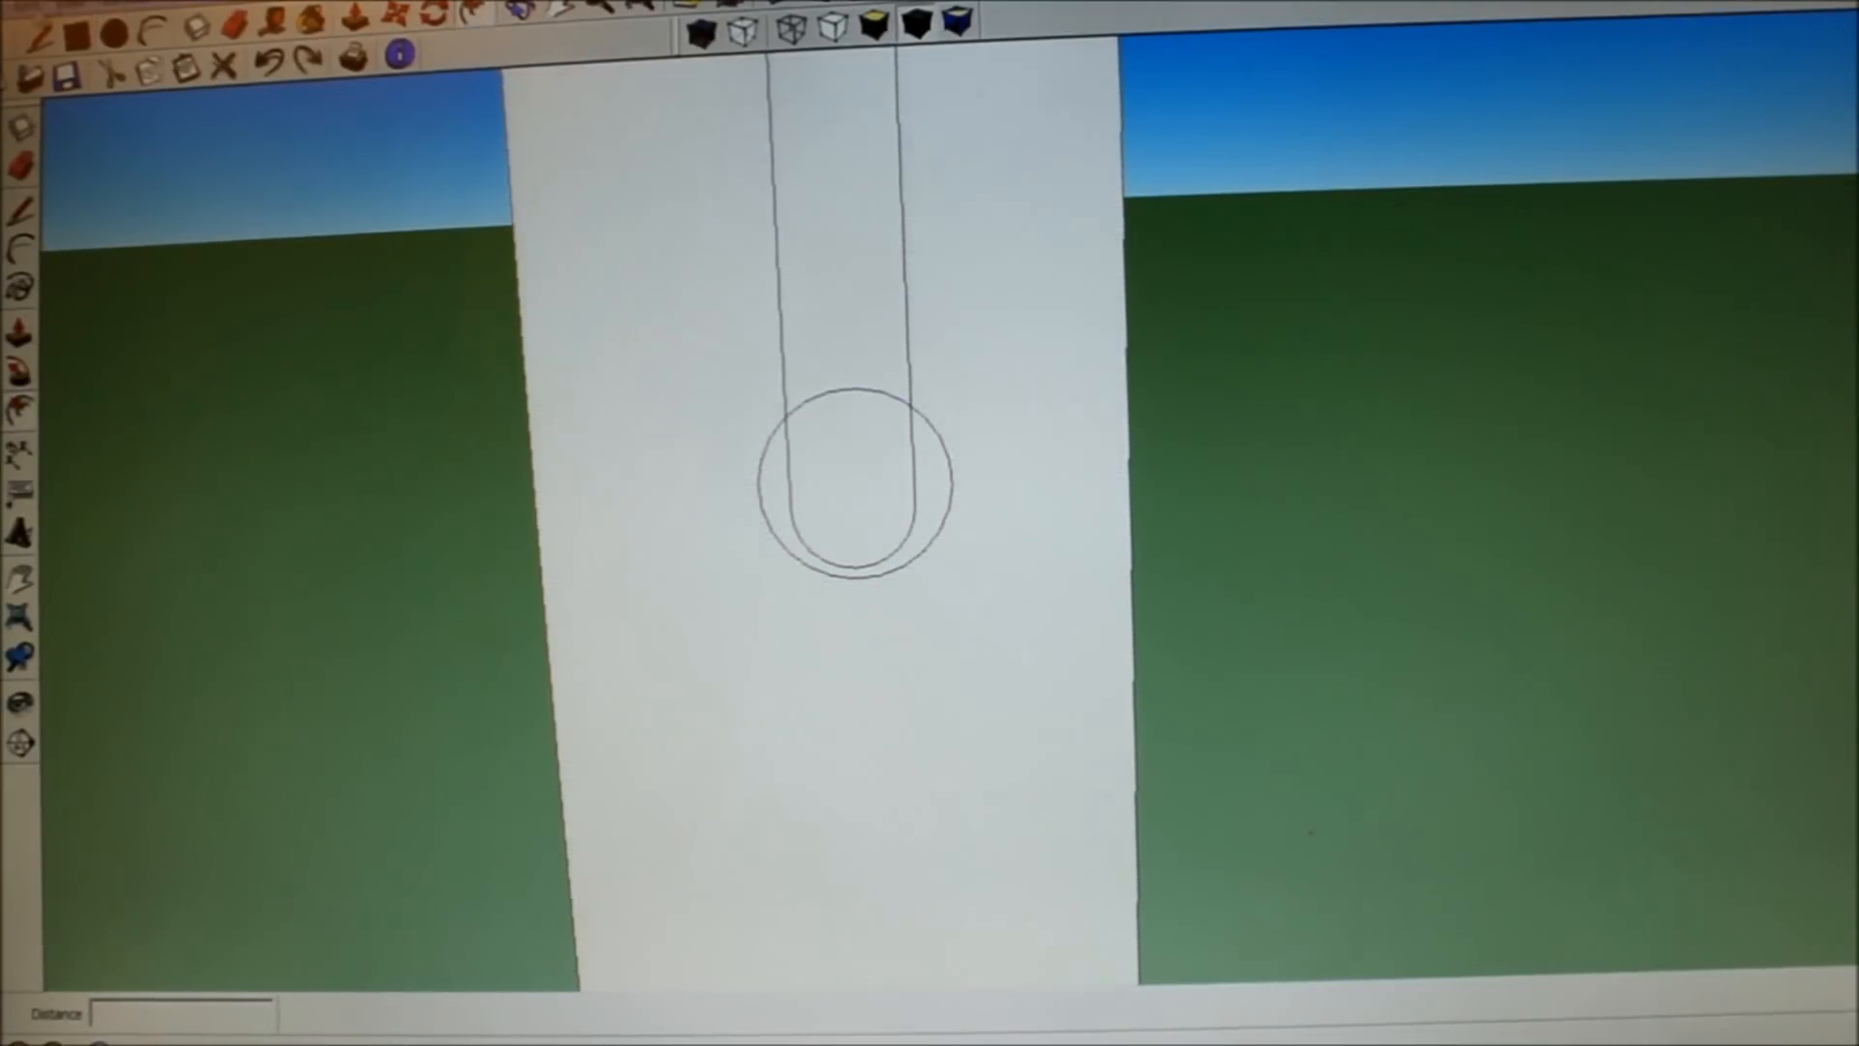
# Step: Draw the round-ended SIM slot outline with its eject-hole circle on the side edge
pyautogui.click(854, 480)
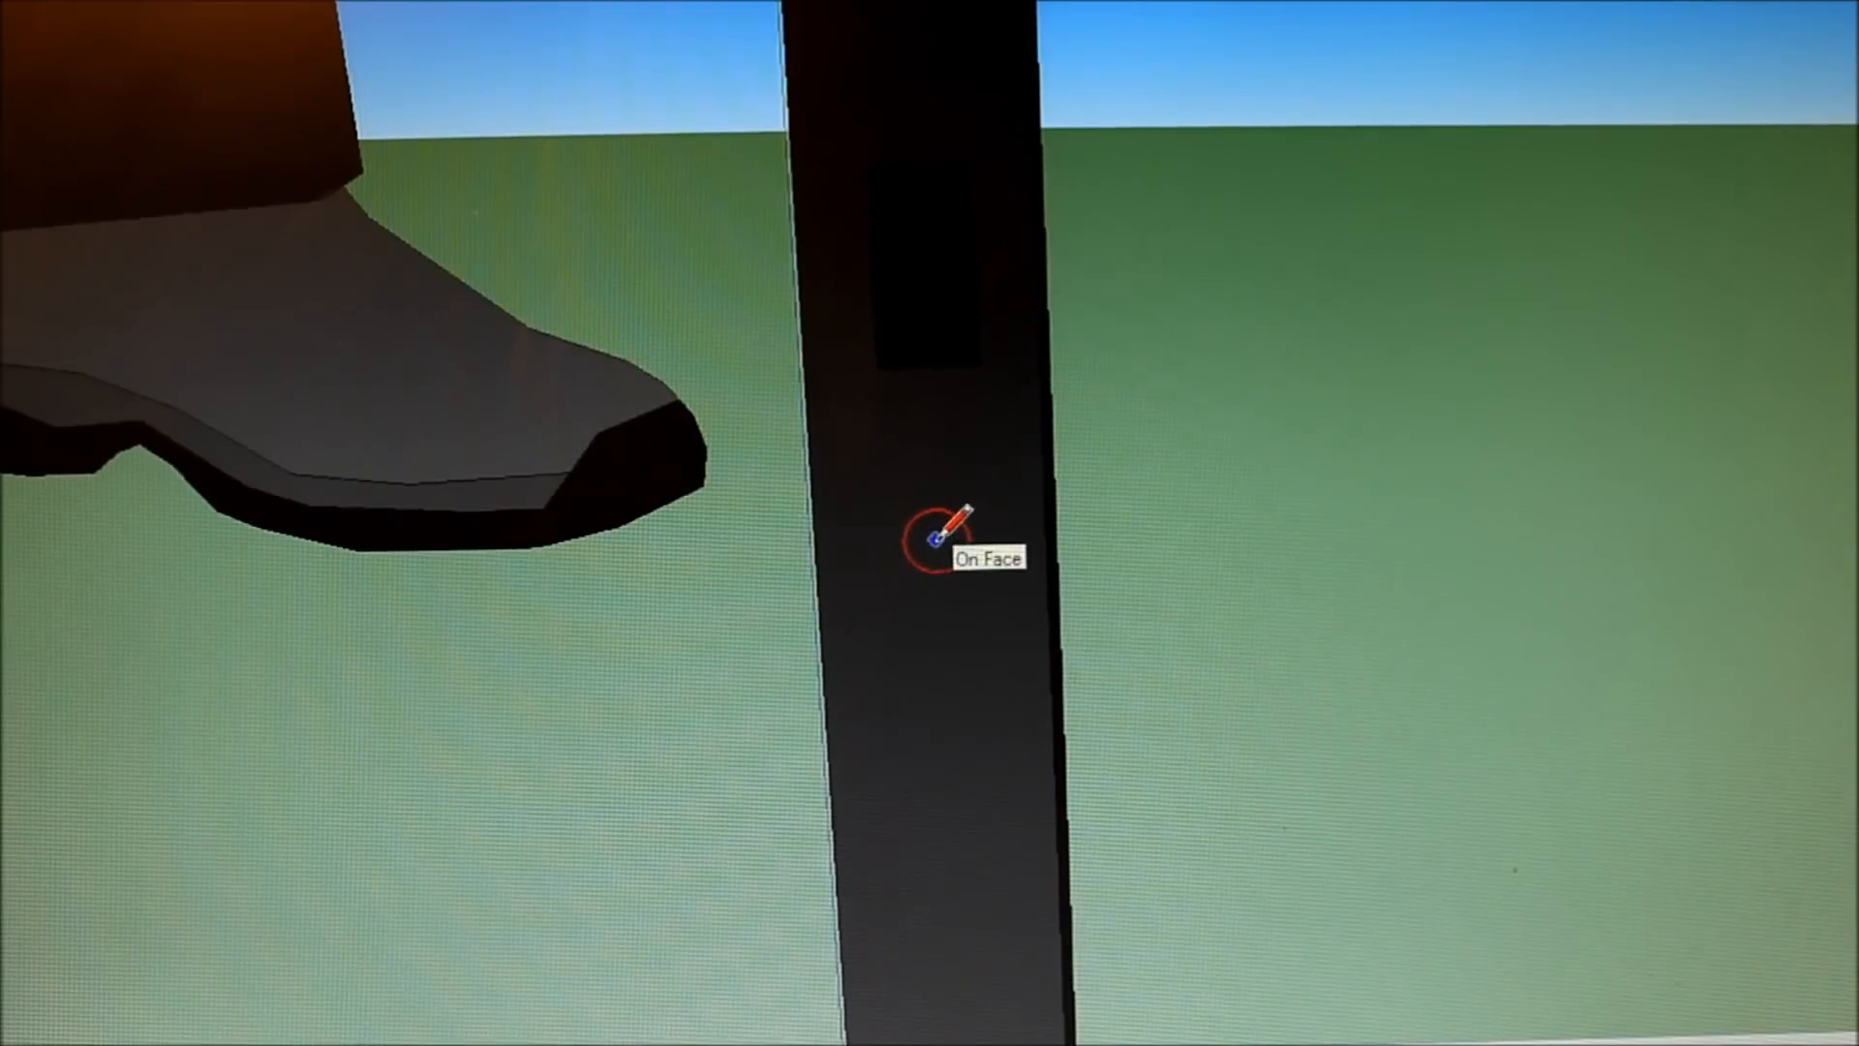
# Step: Place a small circle on the black side edge below the volume button
pyautogui.click(933, 541)
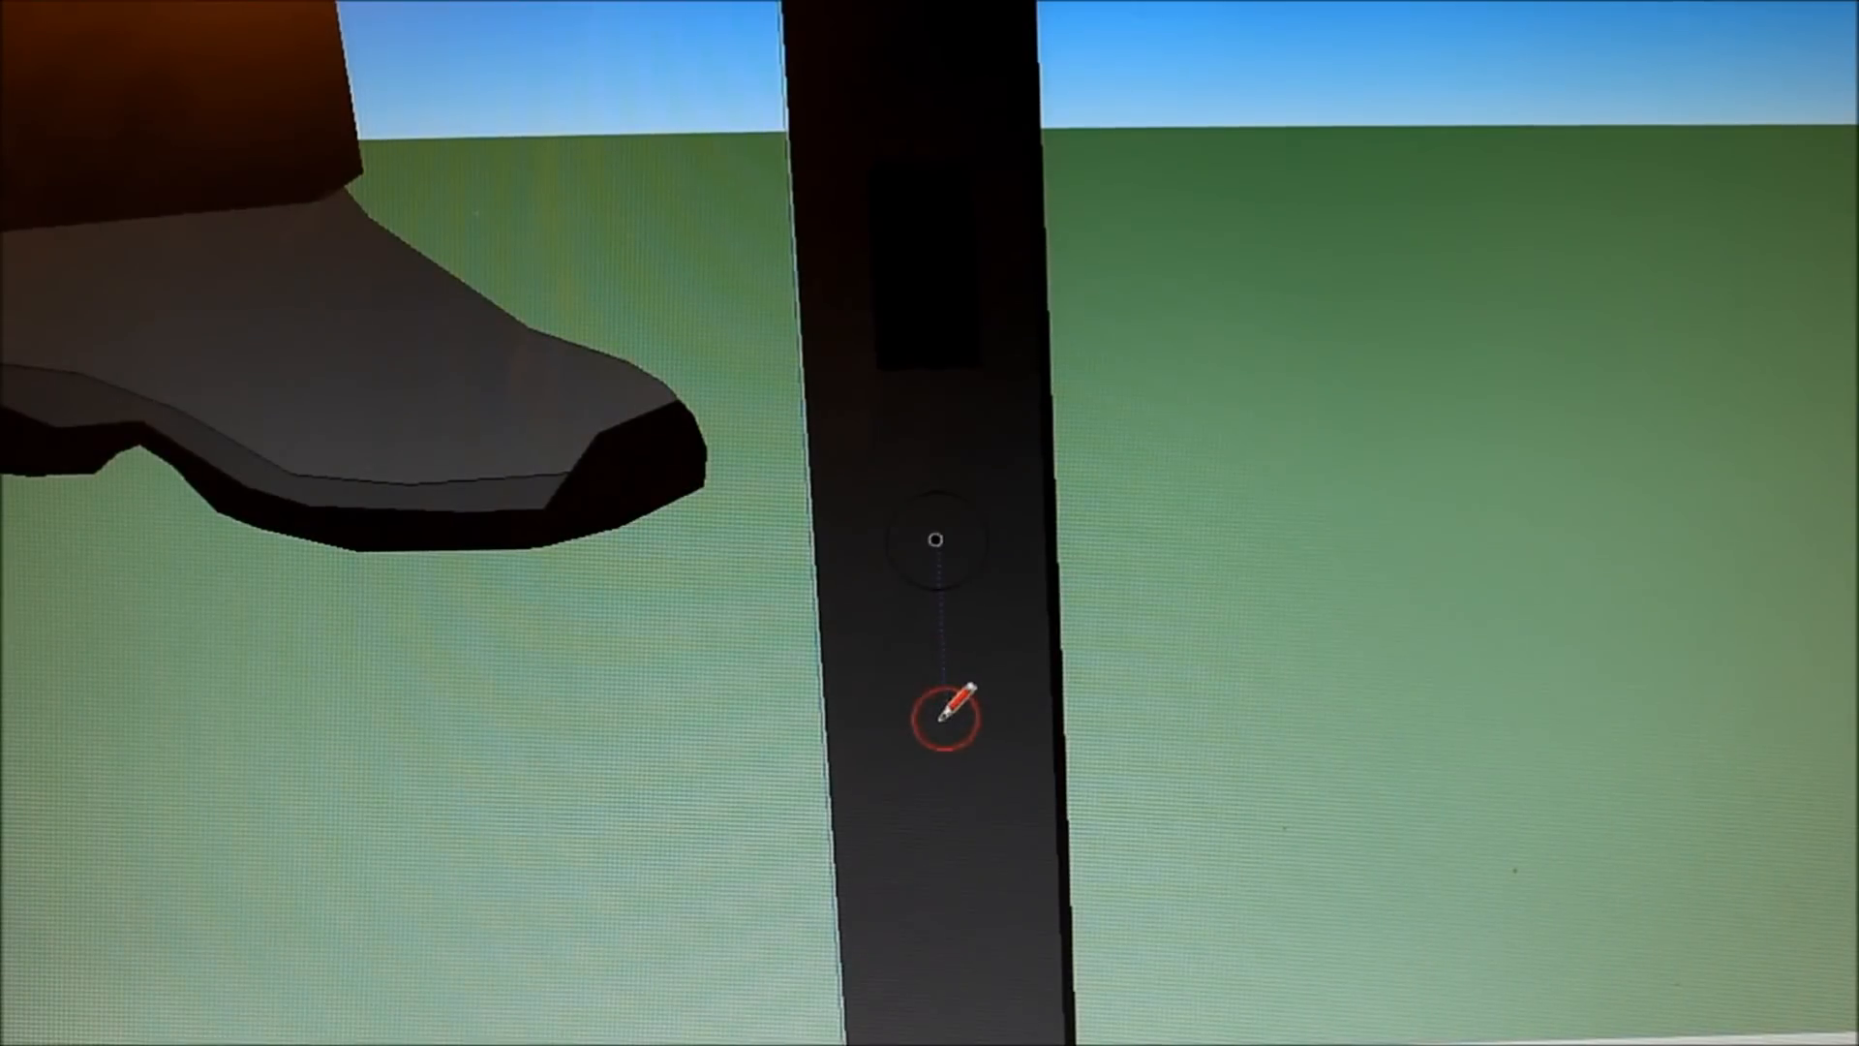